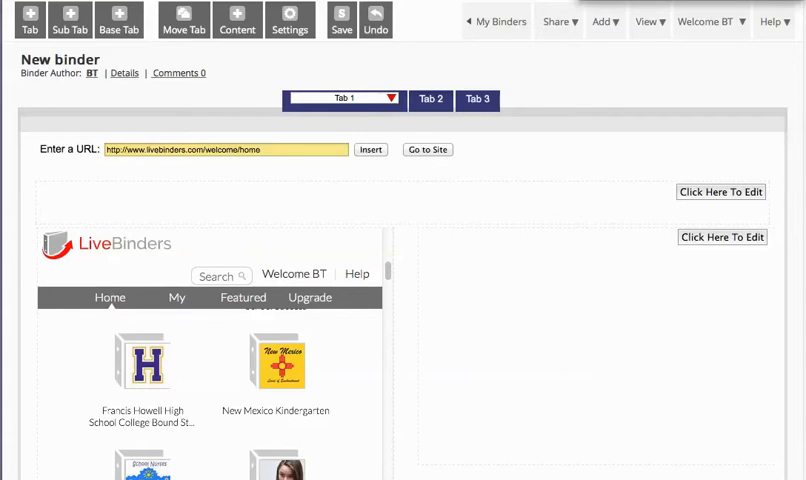
mouse_move(756, 32)
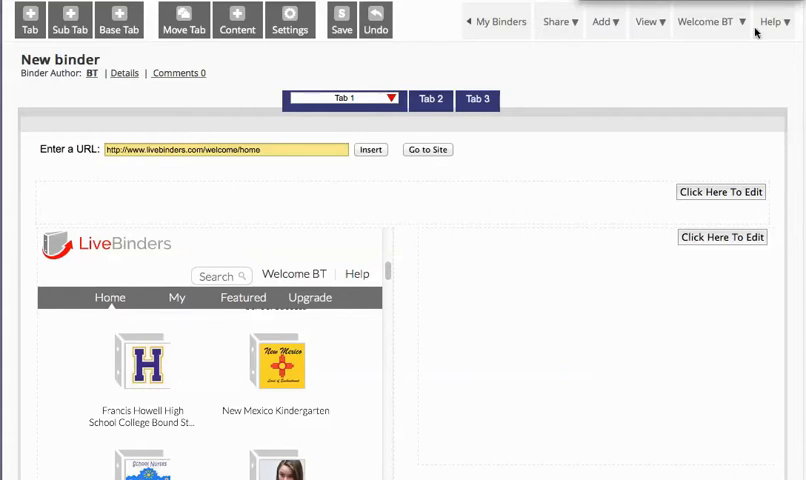
mouse_move(450, 244)
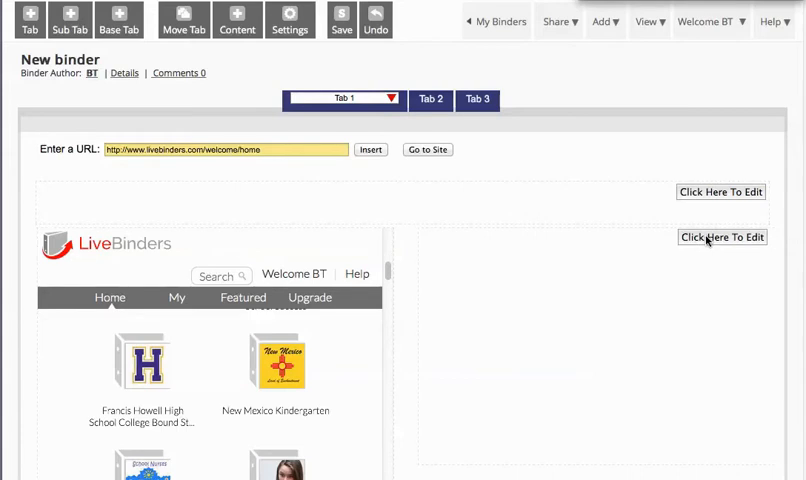
mouse_move(532, 150)
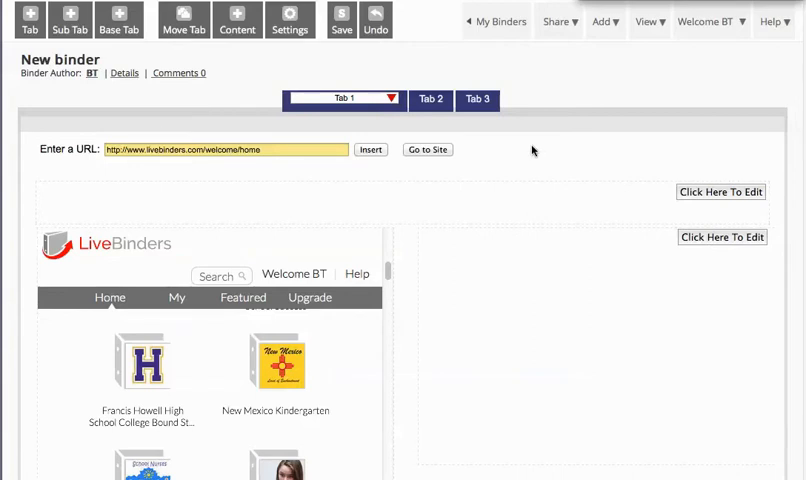
mouse_move(340, 100)
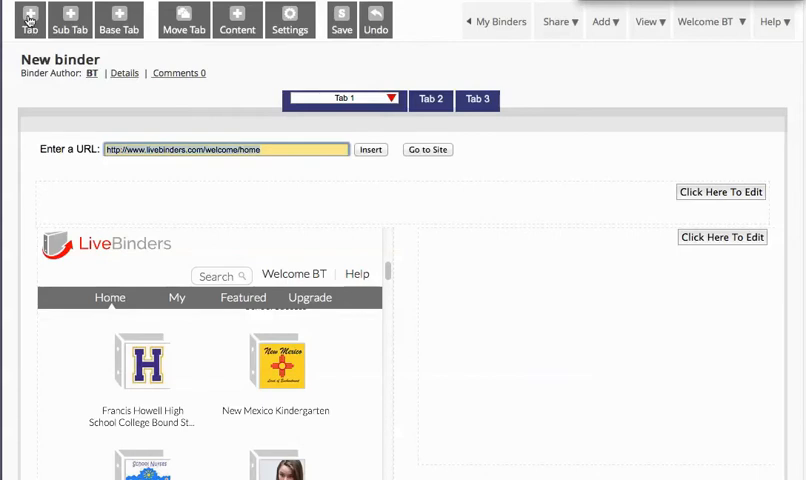
Add a new tab and upload image_in_text.jpg as its content from the computer
click(28, 20)
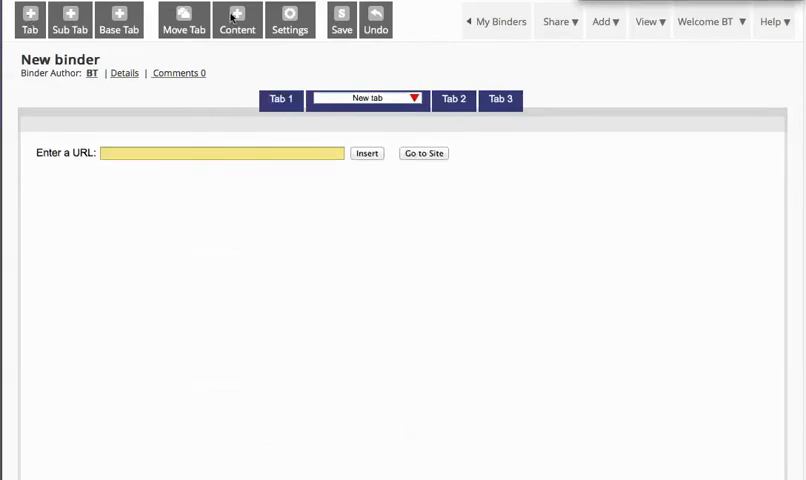
click(236, 20)
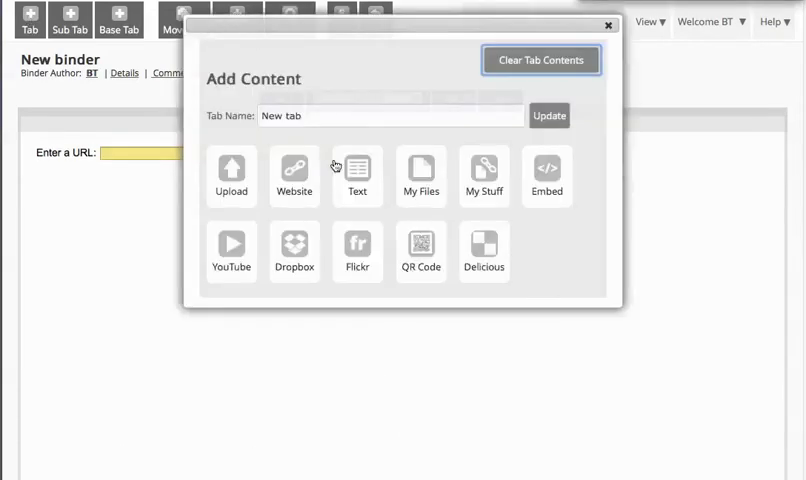
click(232, 176)
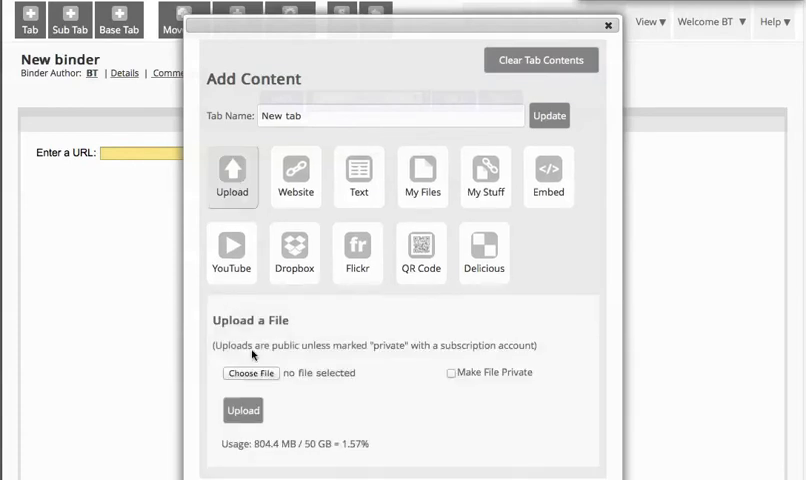
click(250, 372)
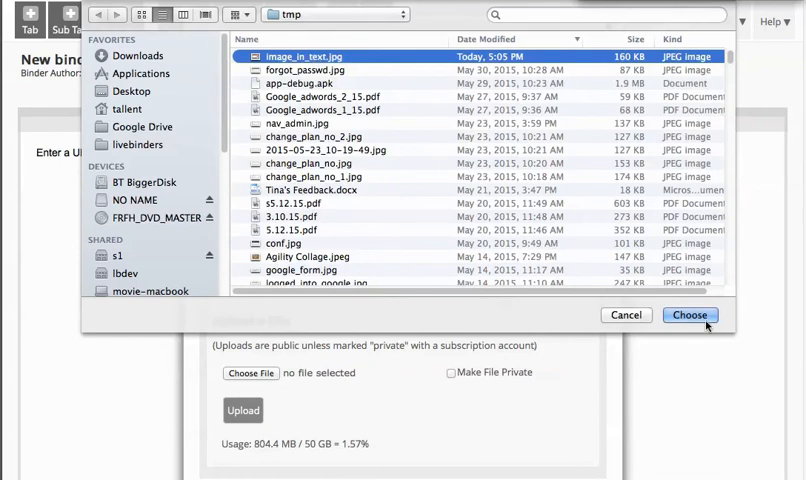
click(690, 316)
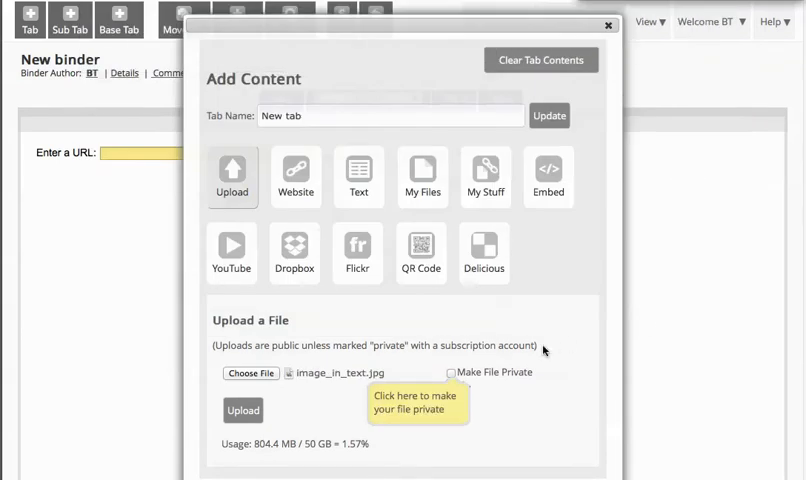
click(244, 410)
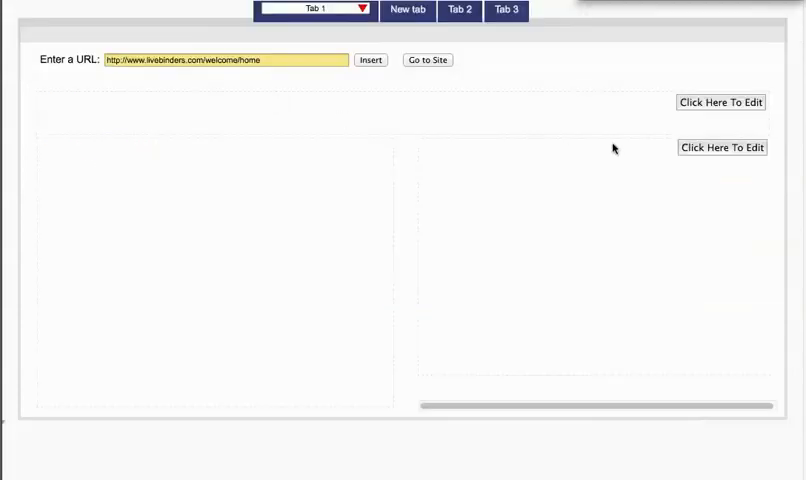
Enter "Text here." in the right-hand text panel and start inserting an image below it
click(720, 148)
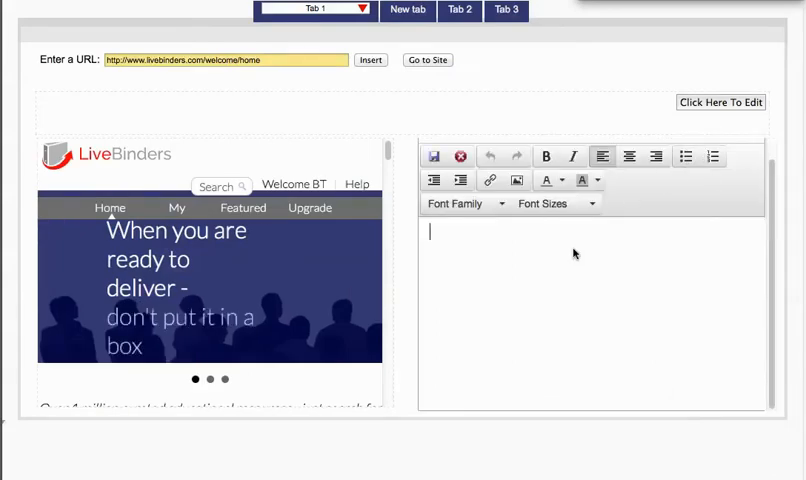
text(Text)
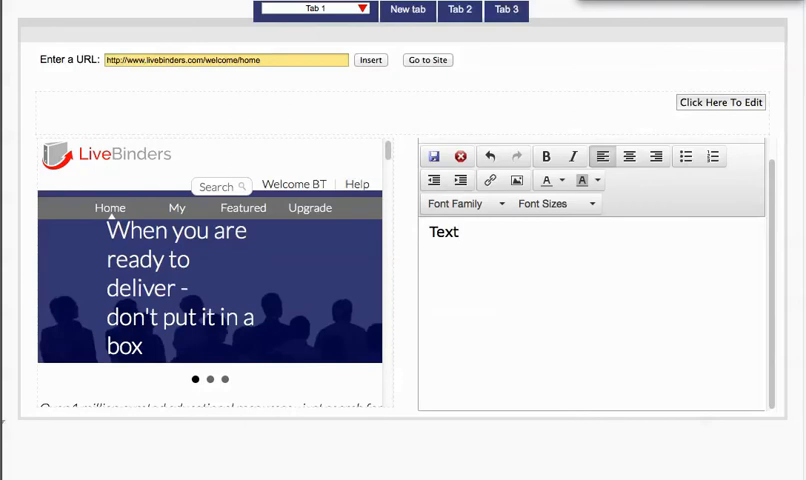
text(here.)
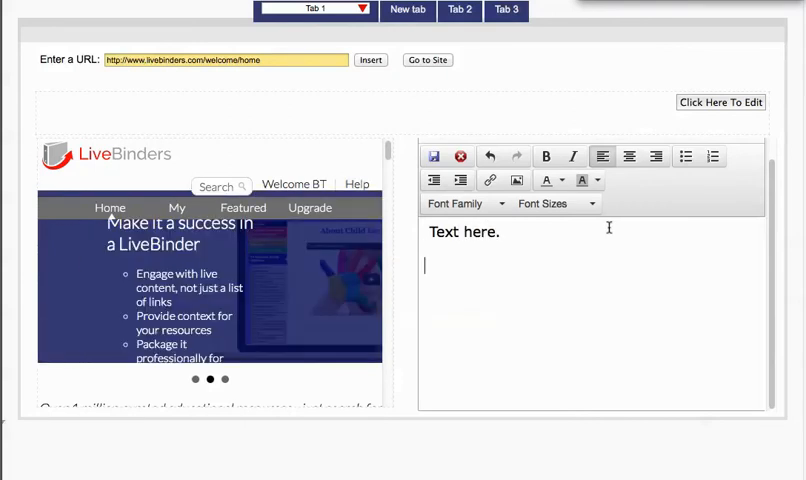
click(516, 180)
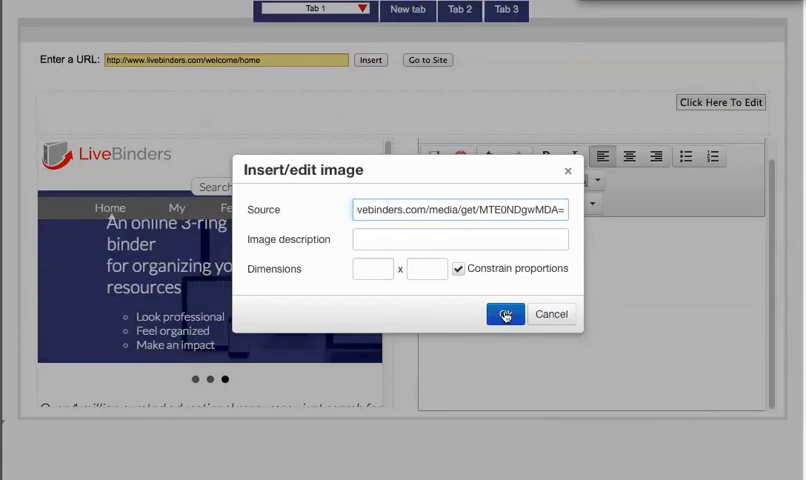
Insert the uploaded image at 300 width with proportions constrained
click(504, 312)
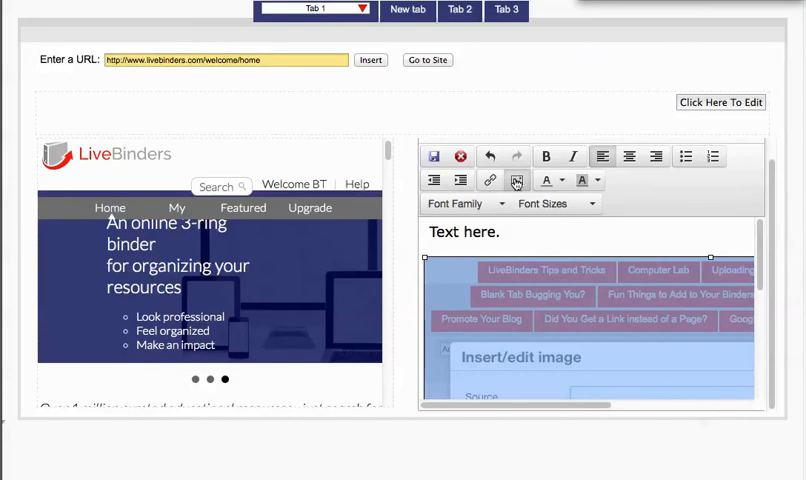
click(514, 180)
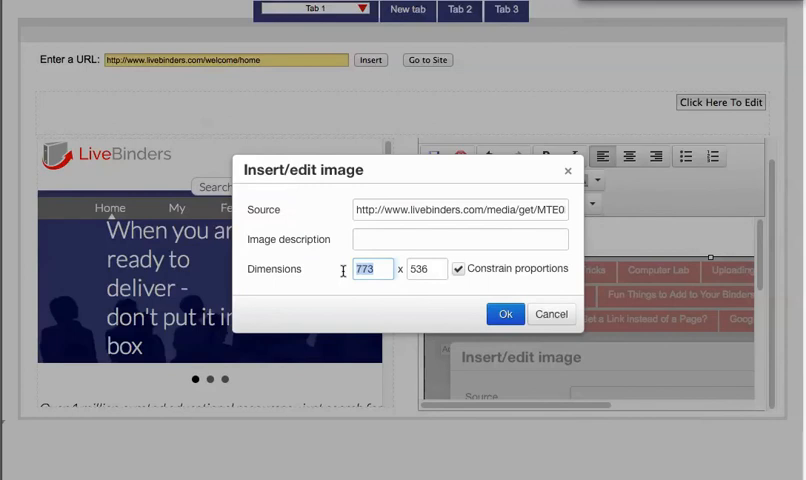
text(300)
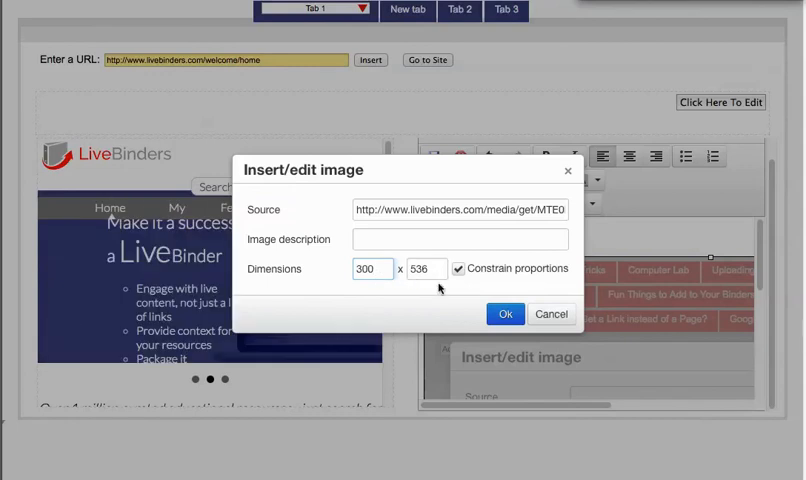
click(504, 314)
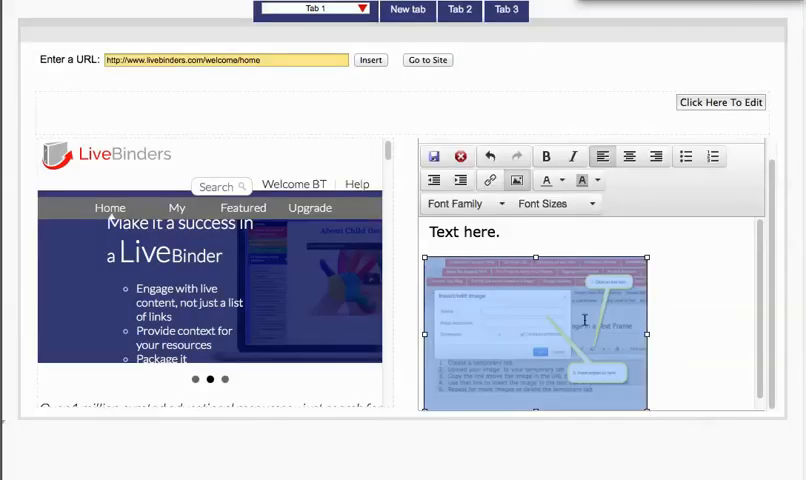